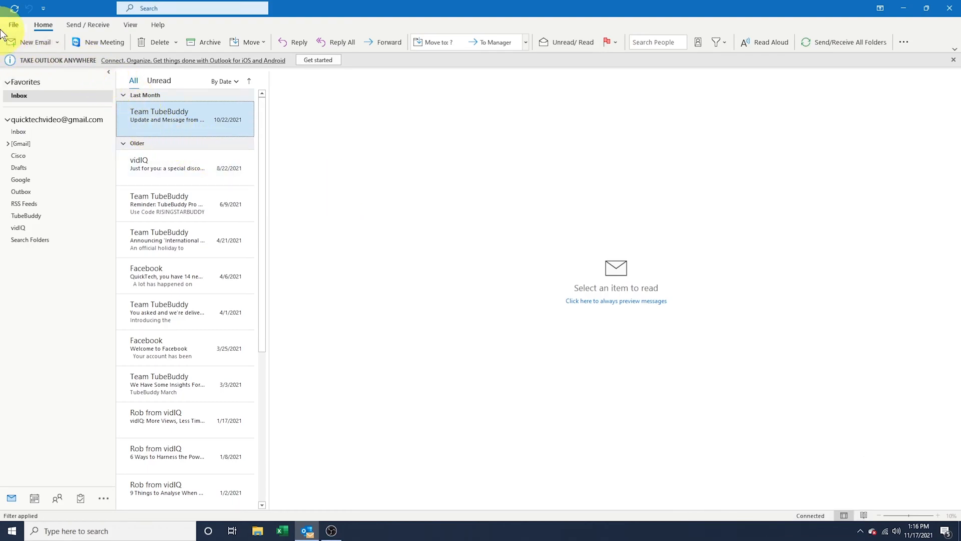
- Set the Office Background in Outlook Options to Geometry and apply it to the main window
click(12, 25)
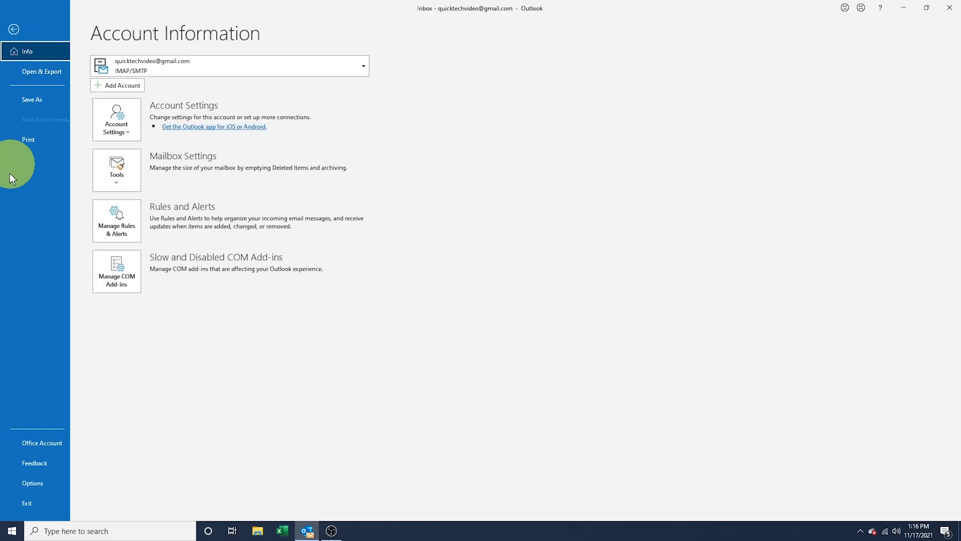
click(33, 483)
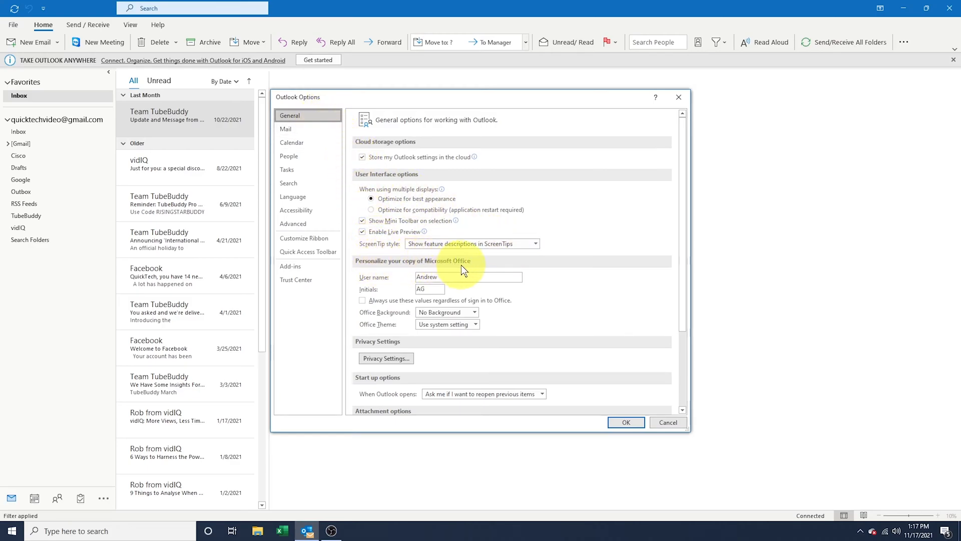
mouse_move(380, 319)
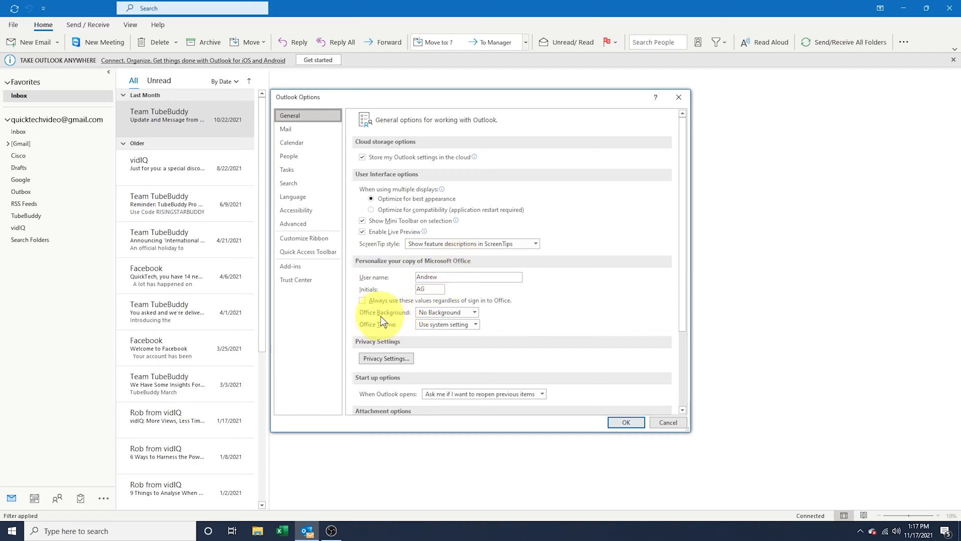
mouse_move(409, 319)
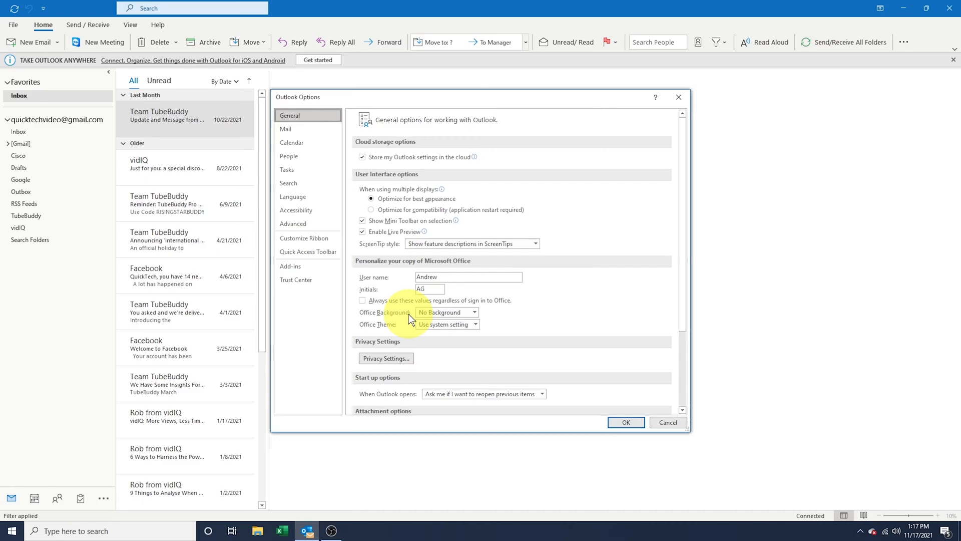
mouse_move(413, 320)
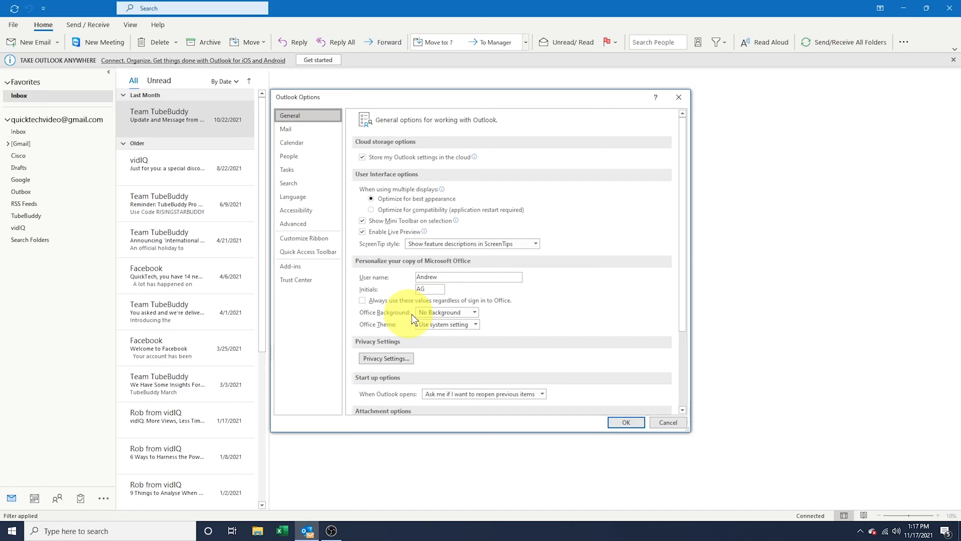
click(475, 312)
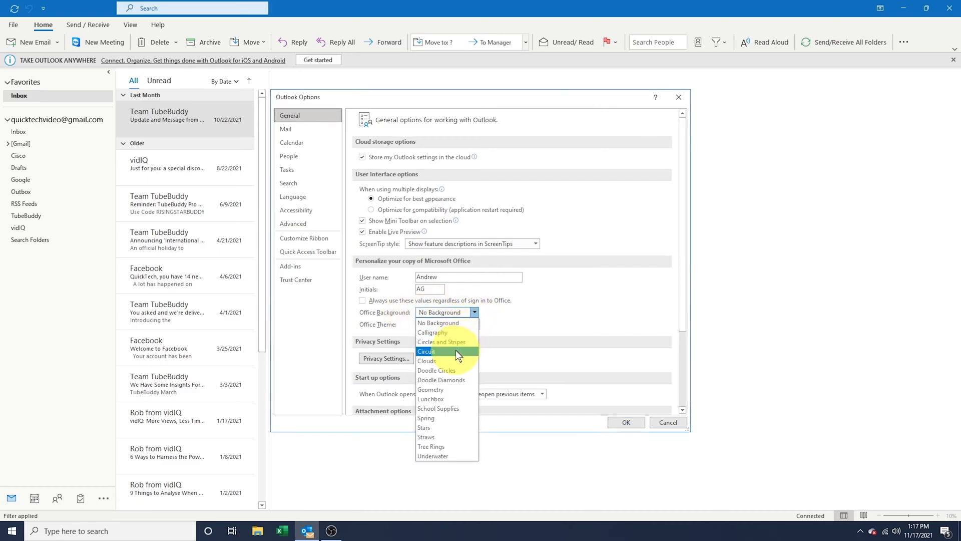
click(430, 389)
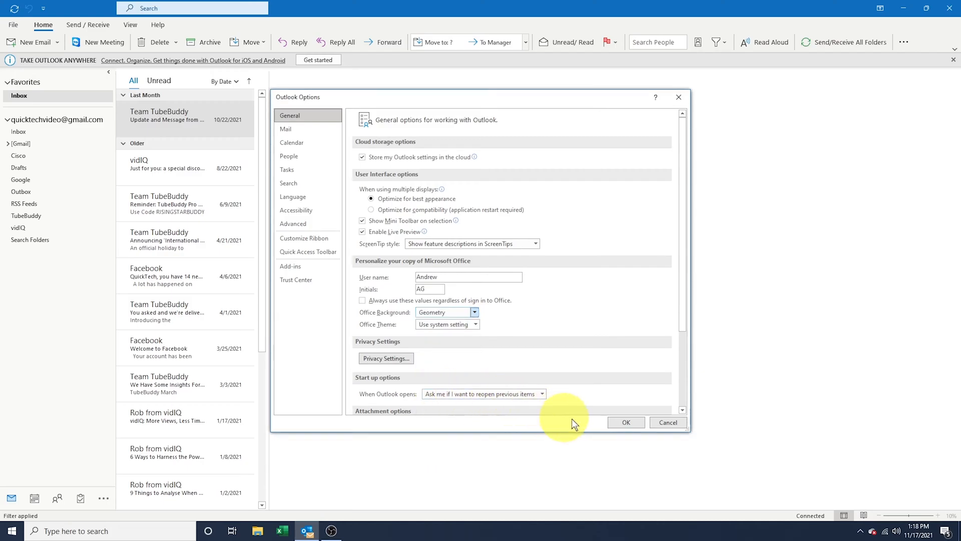
click(626, 422)
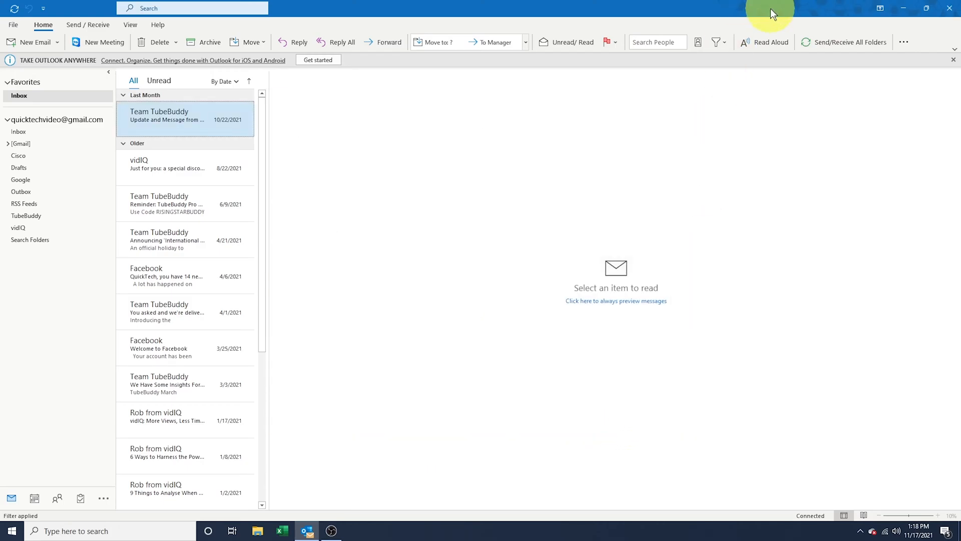
mouse_move(851, 20)
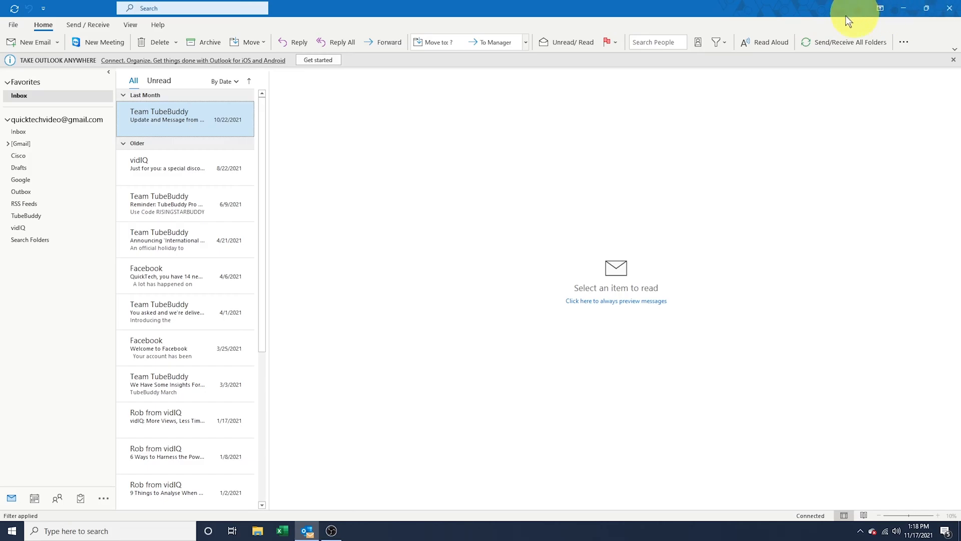
mouse_move(12, 25)
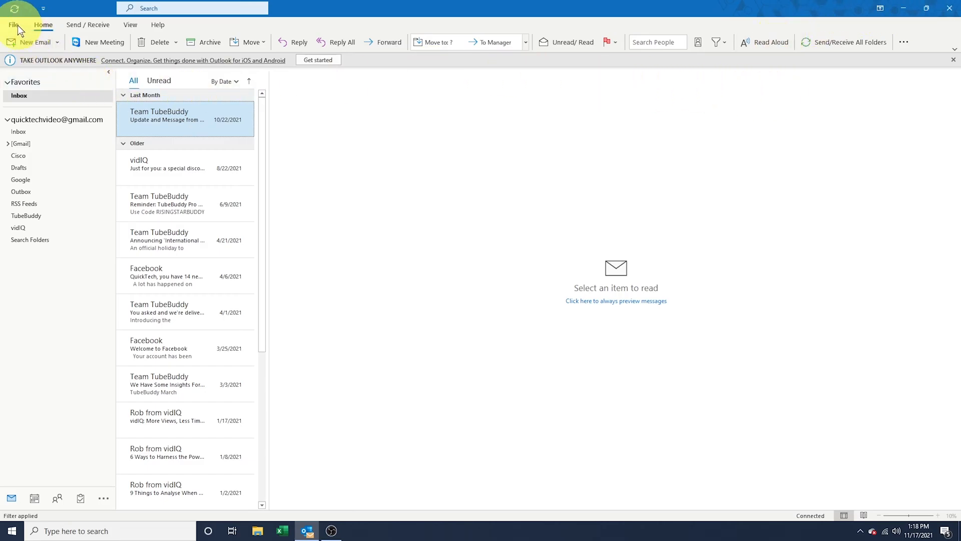
- Try the Colorful Office Theme, then settle on Dark Gray and apply it to the inbox
click(12, 24)
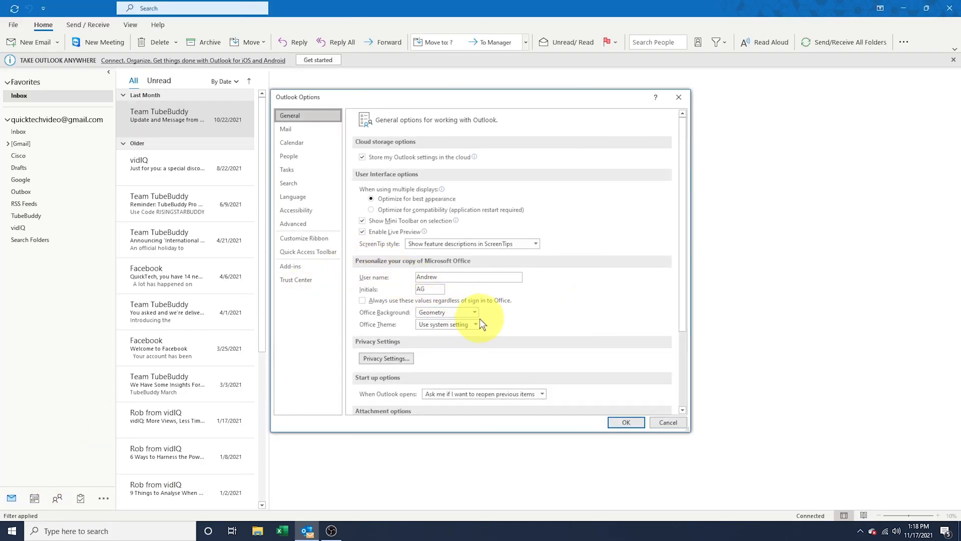
click(475, 324)
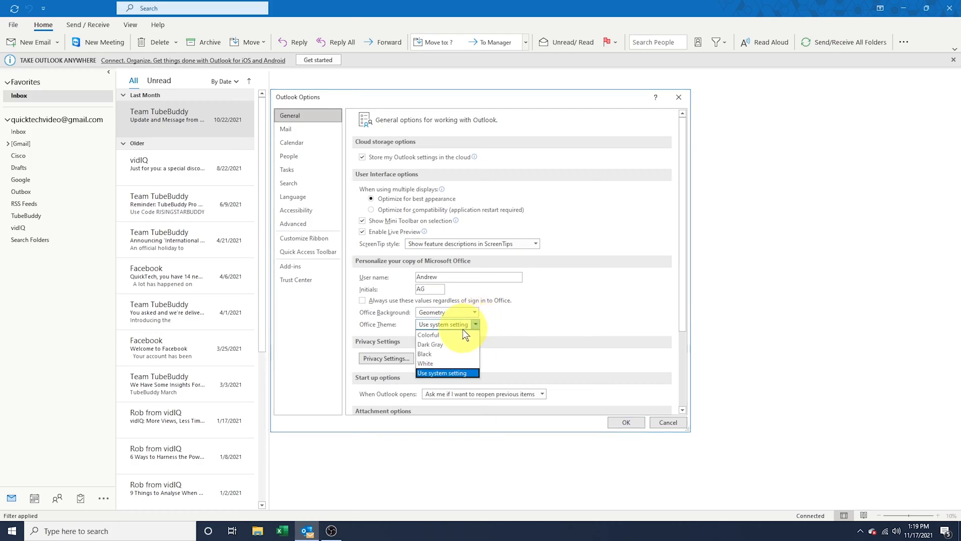
click(428, 334)
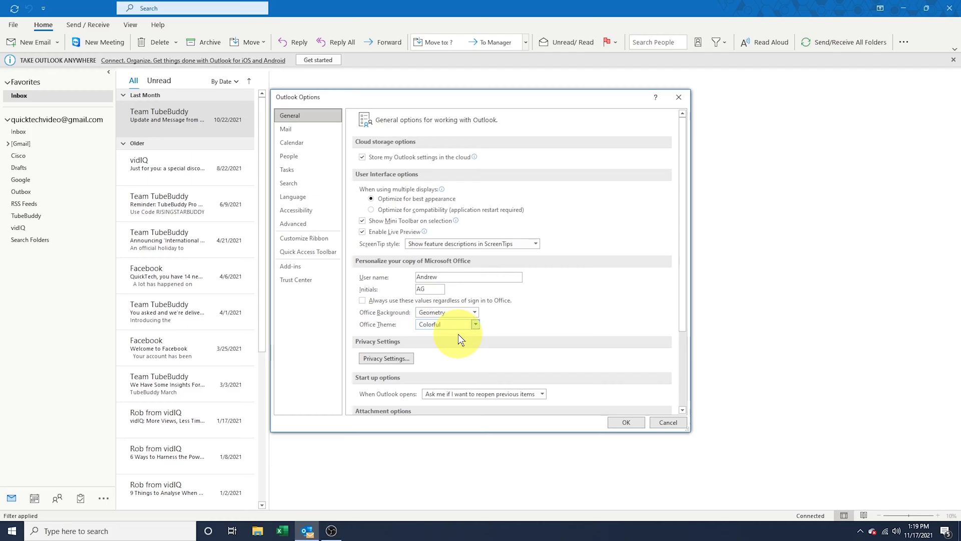
mouse_move(376, 9)
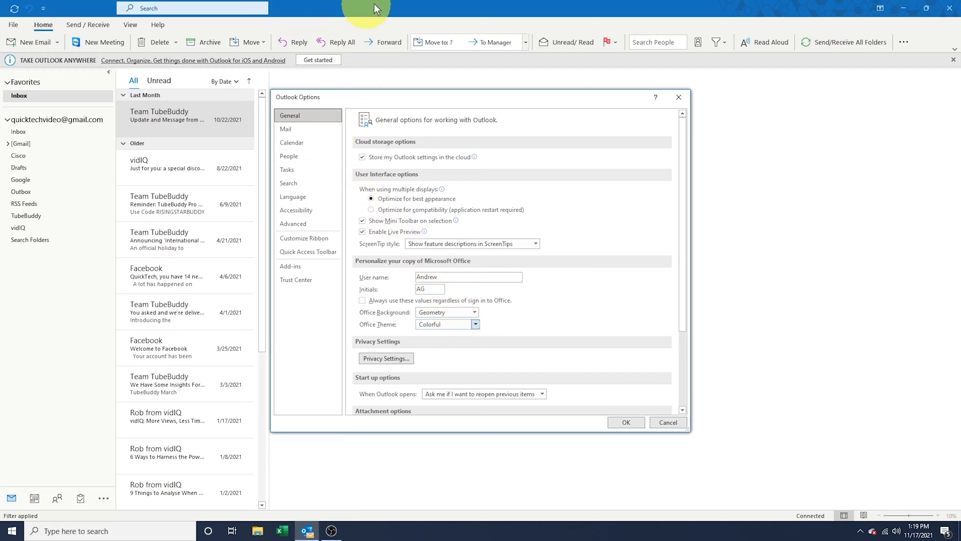
mouse_move(657, 34)
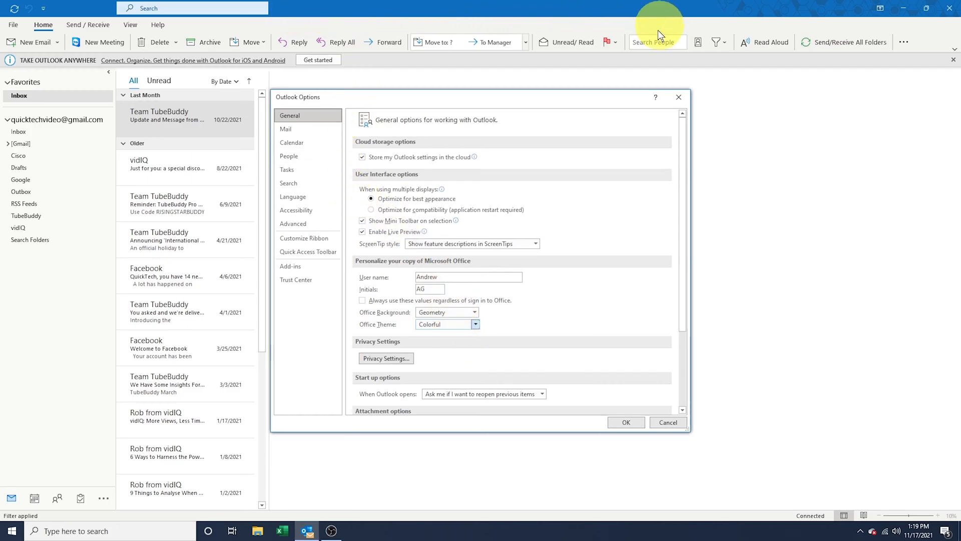
click(475, 324)
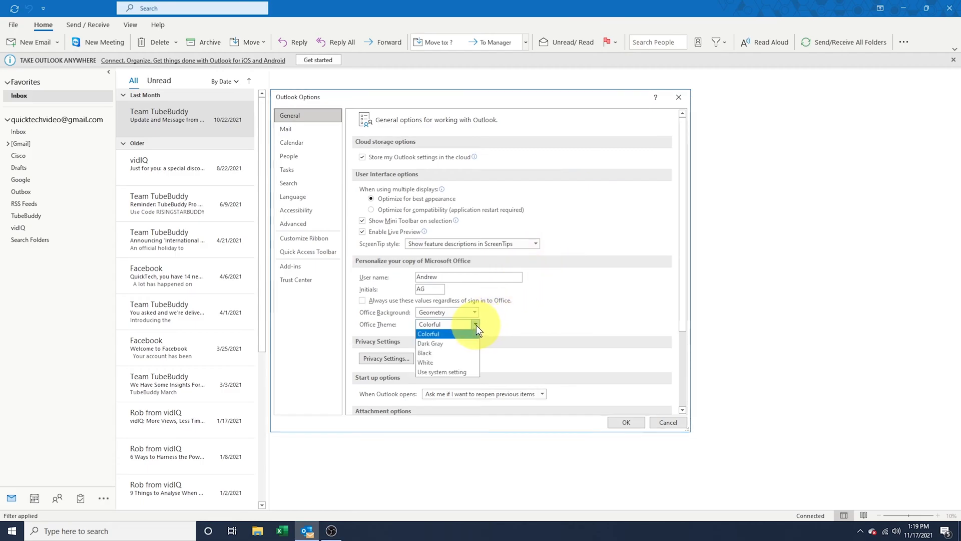
click(430, 344)
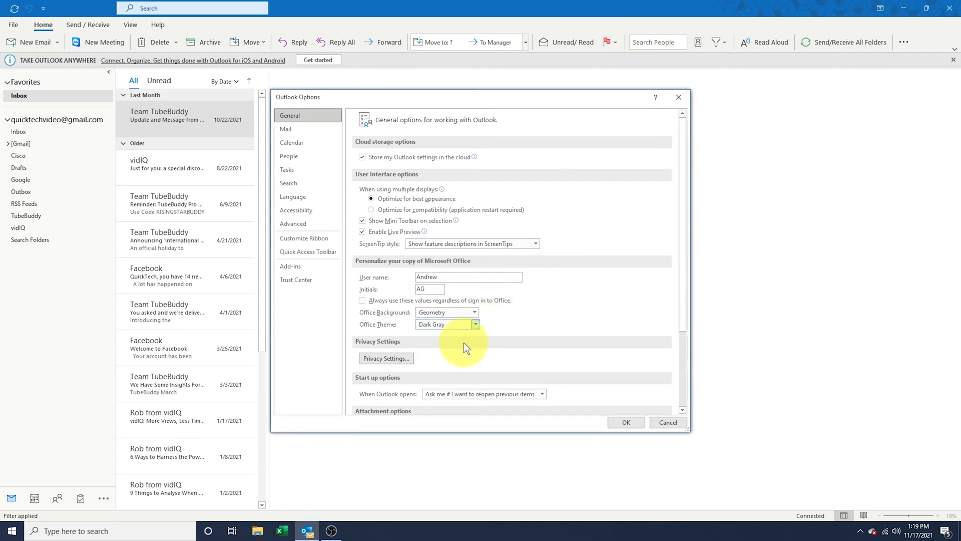
click(667, 421)
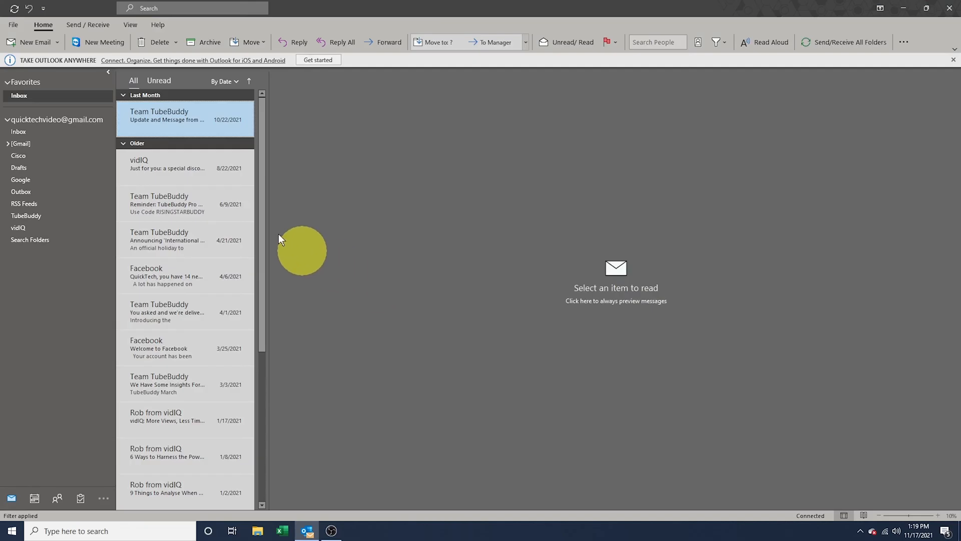
- Change the Office Theme to 'Use system setting' and apply it, keeping the Geometry background
click(12, 25)
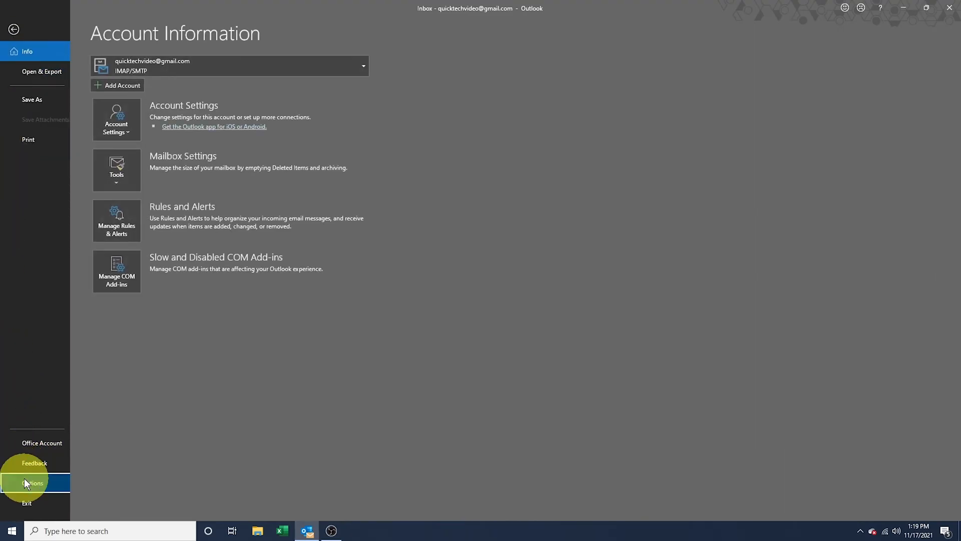
click(29, 483)
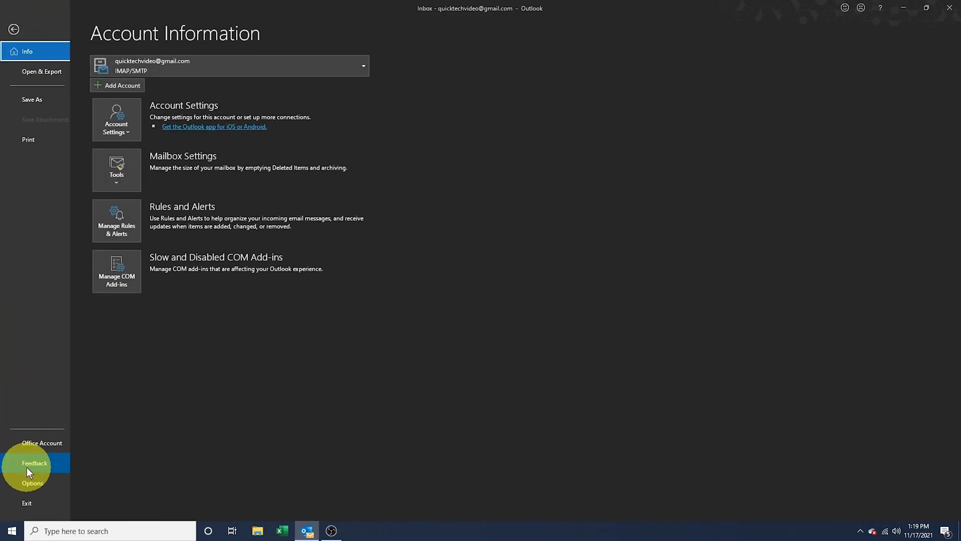
click(31, 483)
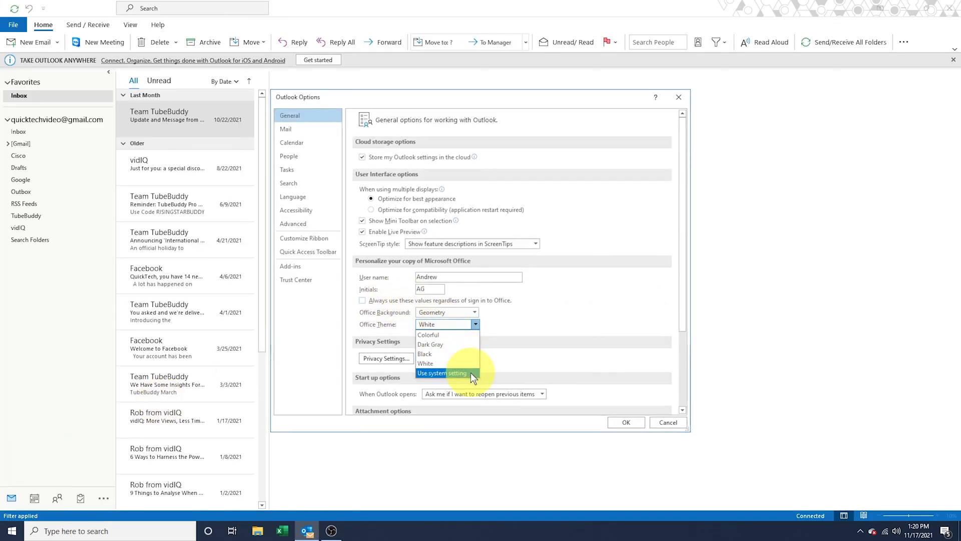
click(442, 373)
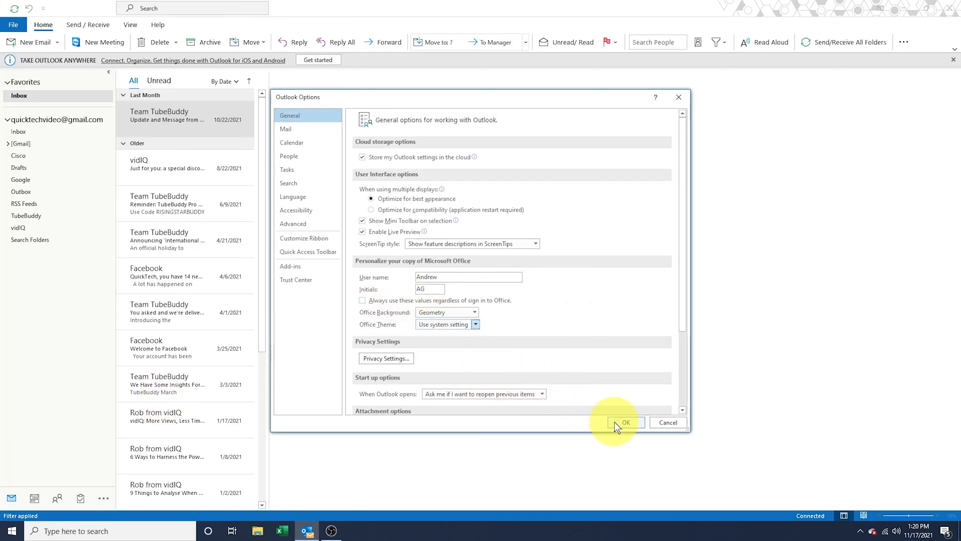
click(625, 421)
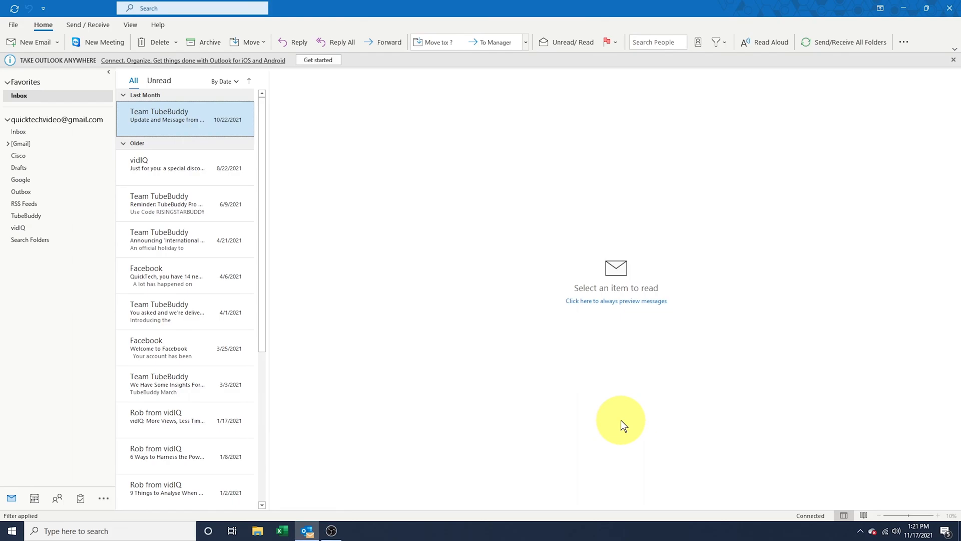